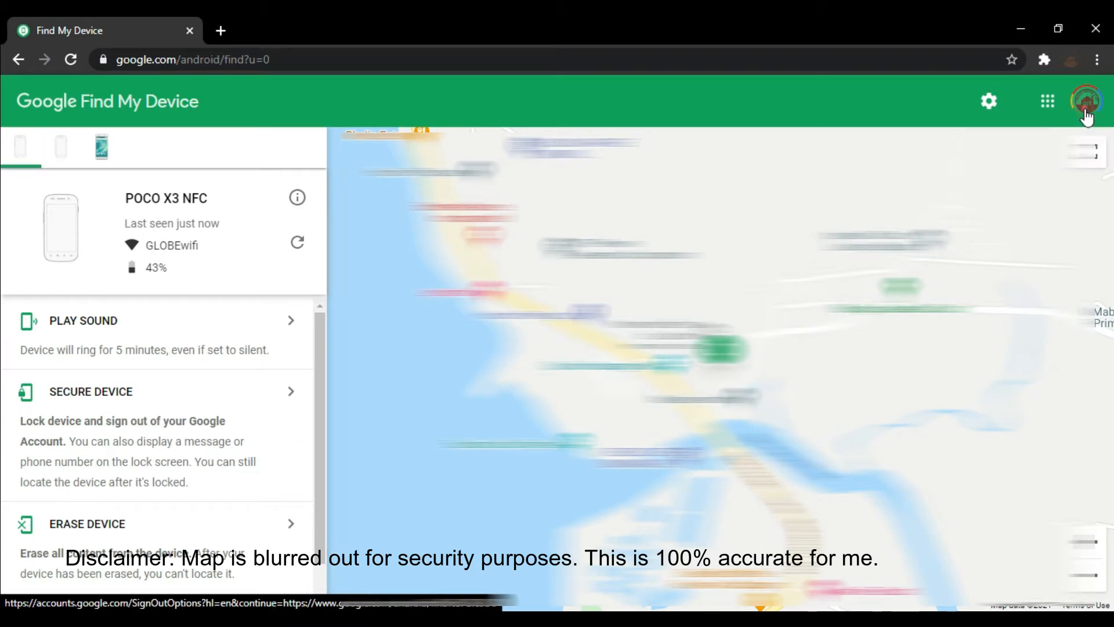
Step: Switch to another signed-in Google account so its phone, the POCO M3, appears on the map
left_click(1086, 100)
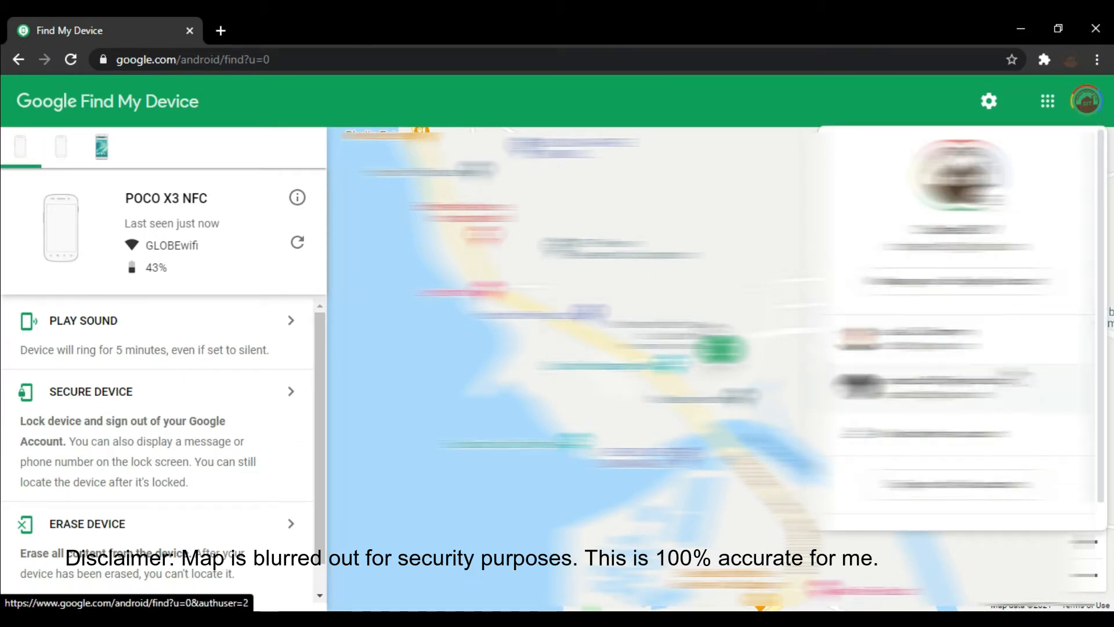
left_click(61, 147)
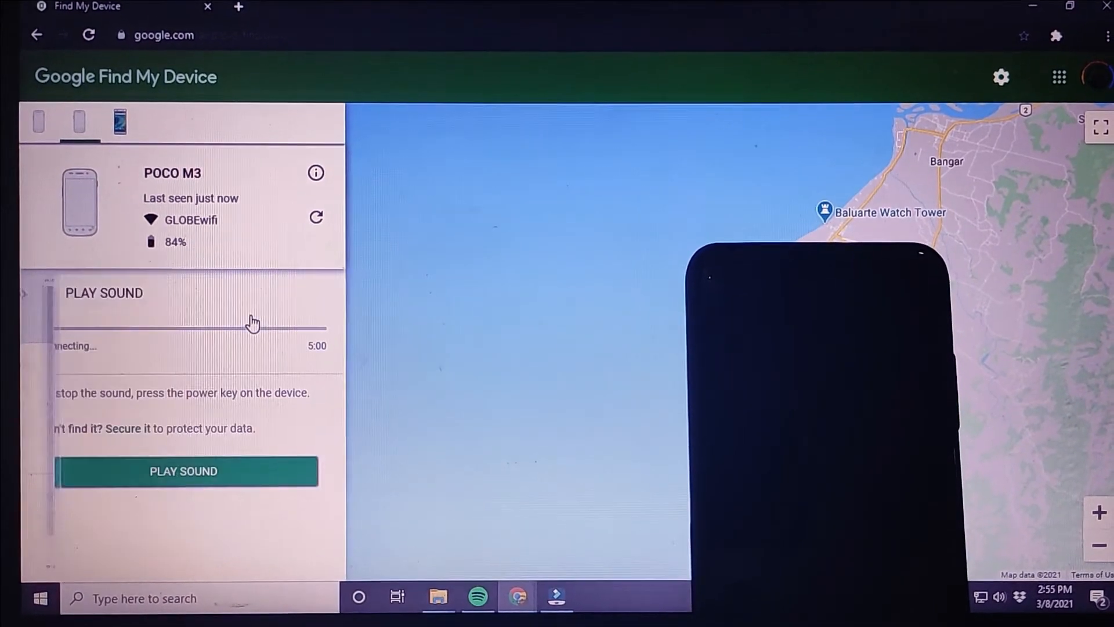
Step: Play a ring sound on the POCO M3
left_click(185, 471)
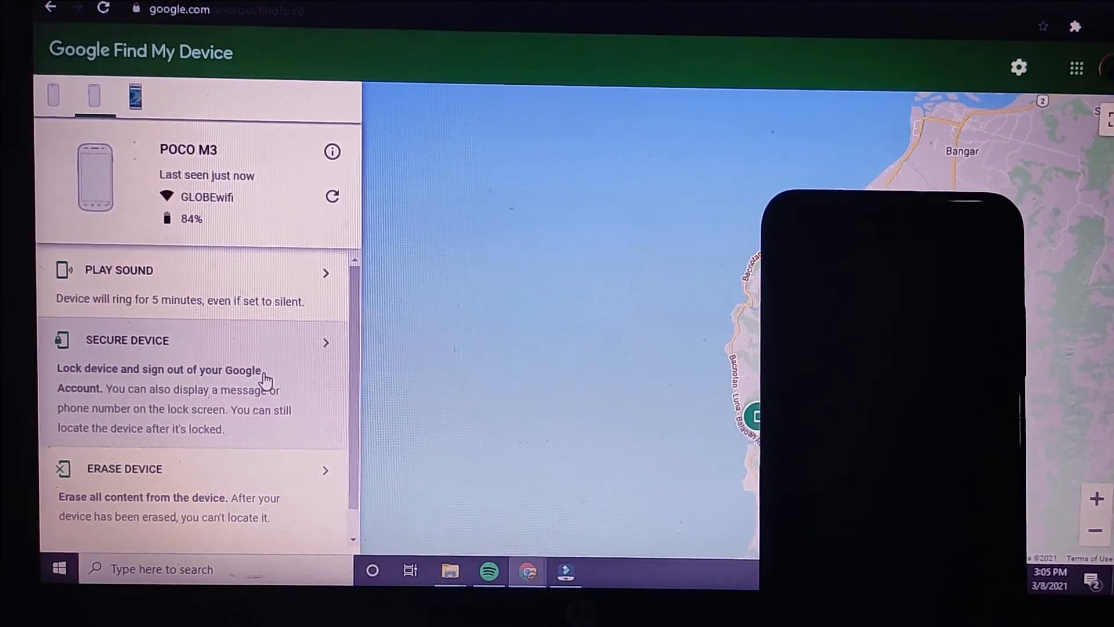
Step: Secure the POCO M3 with the recovery message 'please give back my phone'
left_click(195, 340)
type("please gi")
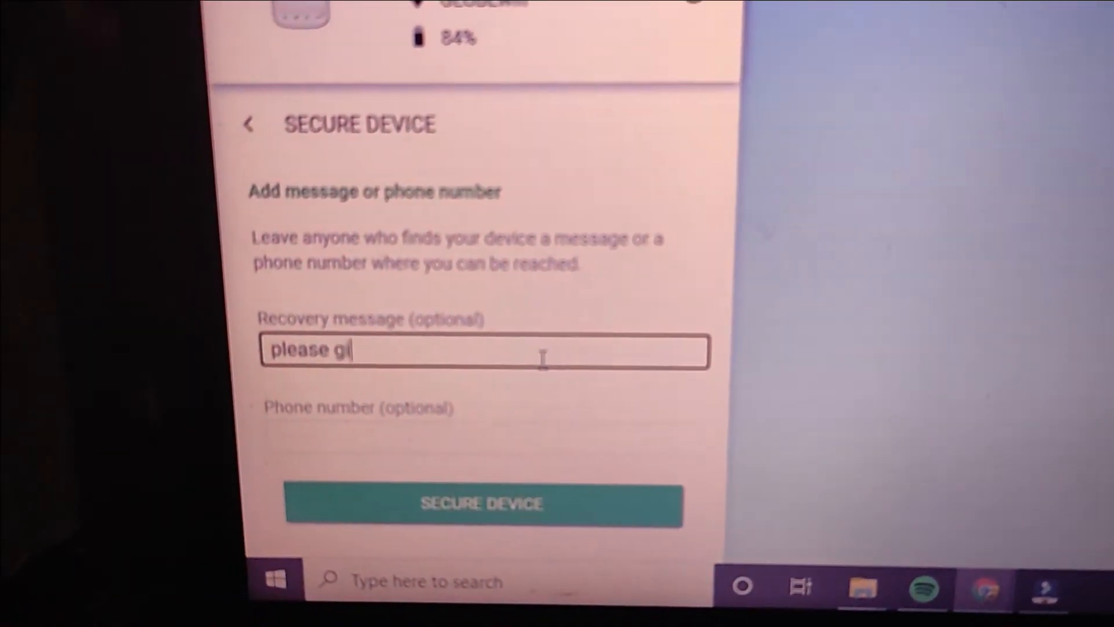
type("ve back my phone")
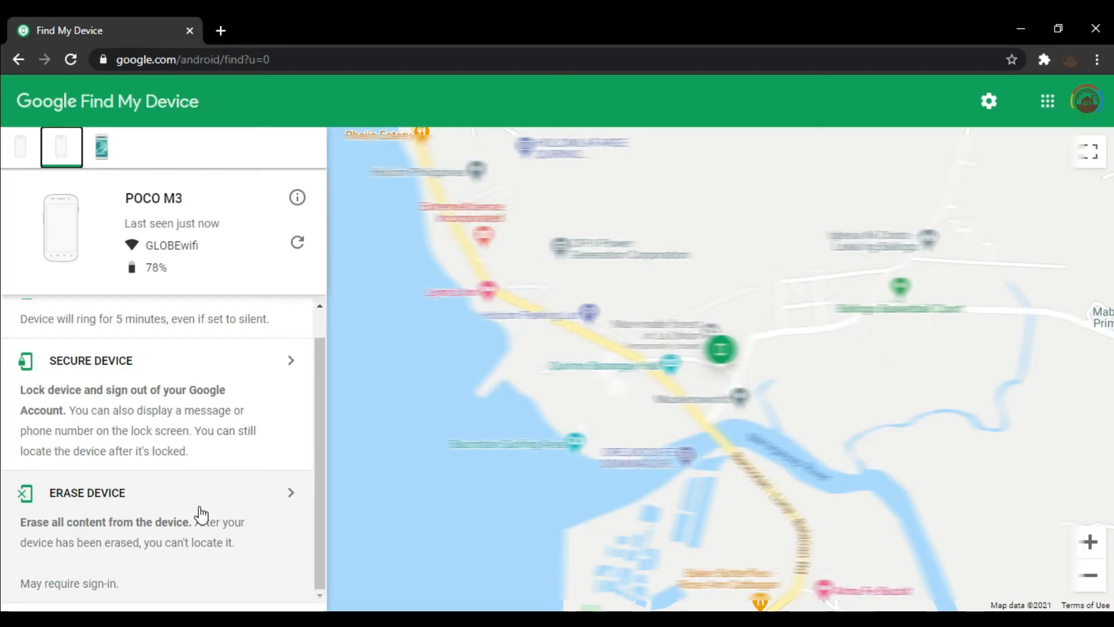
Step: Bring up the Erase Device option for the POCO M3
left_click(272, 497)
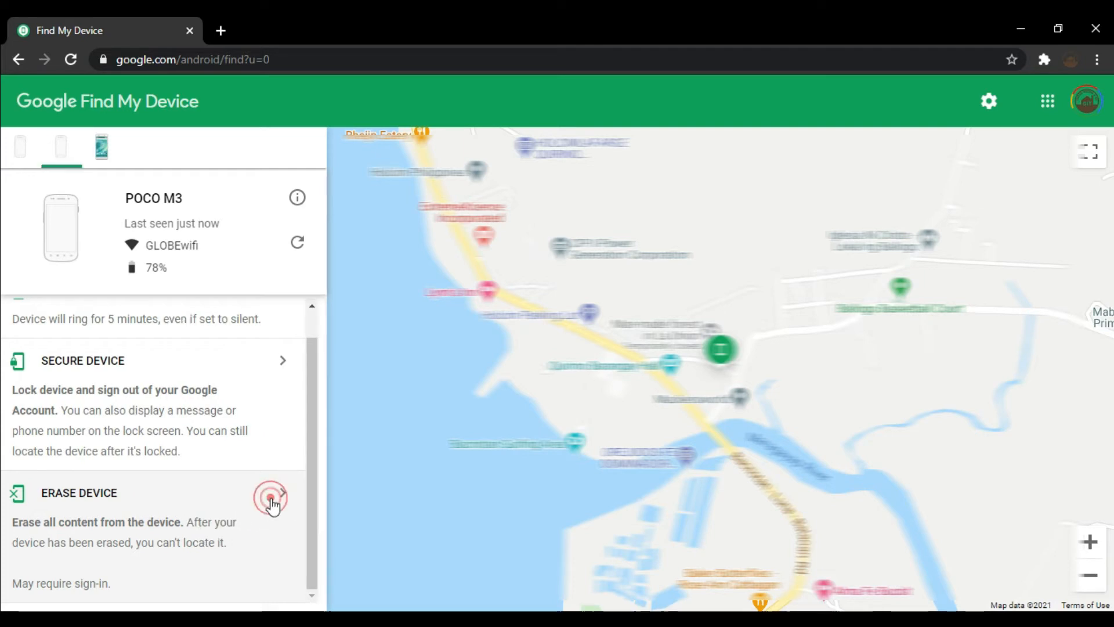
left_click(281, 495)
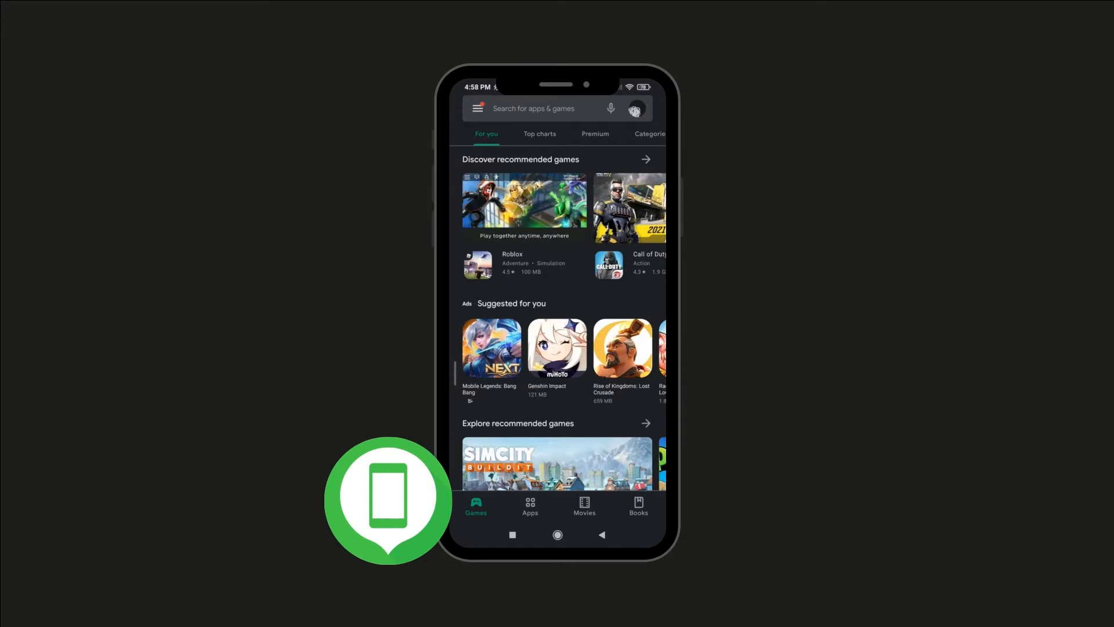
Step: Find, install and launch the Google Find My Device app from the Play Store
type("find my device")
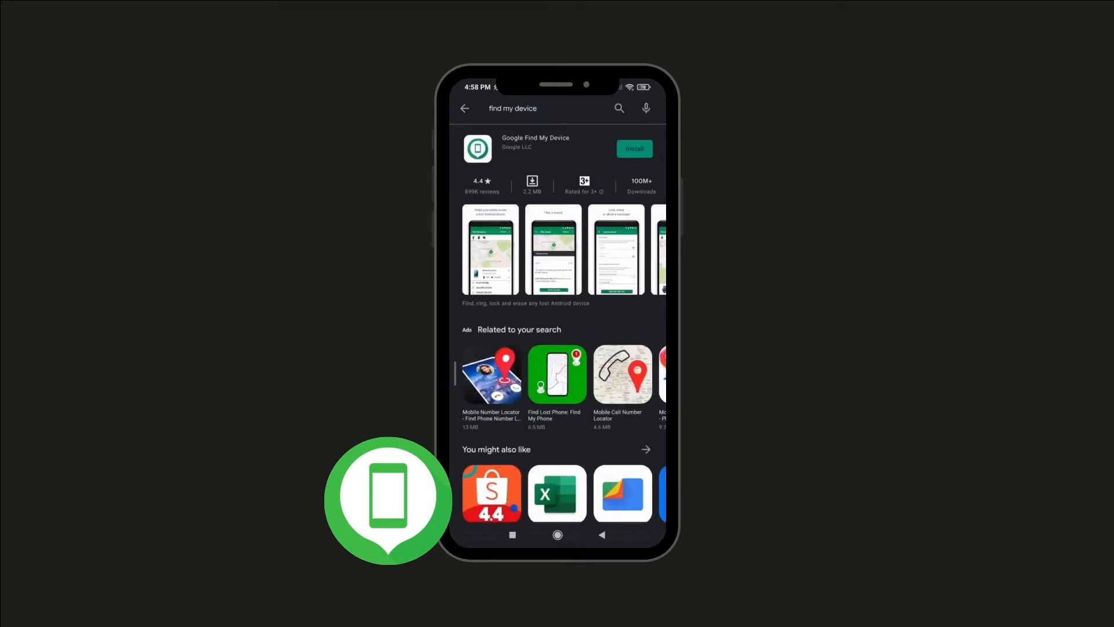
left_click(634, 148)
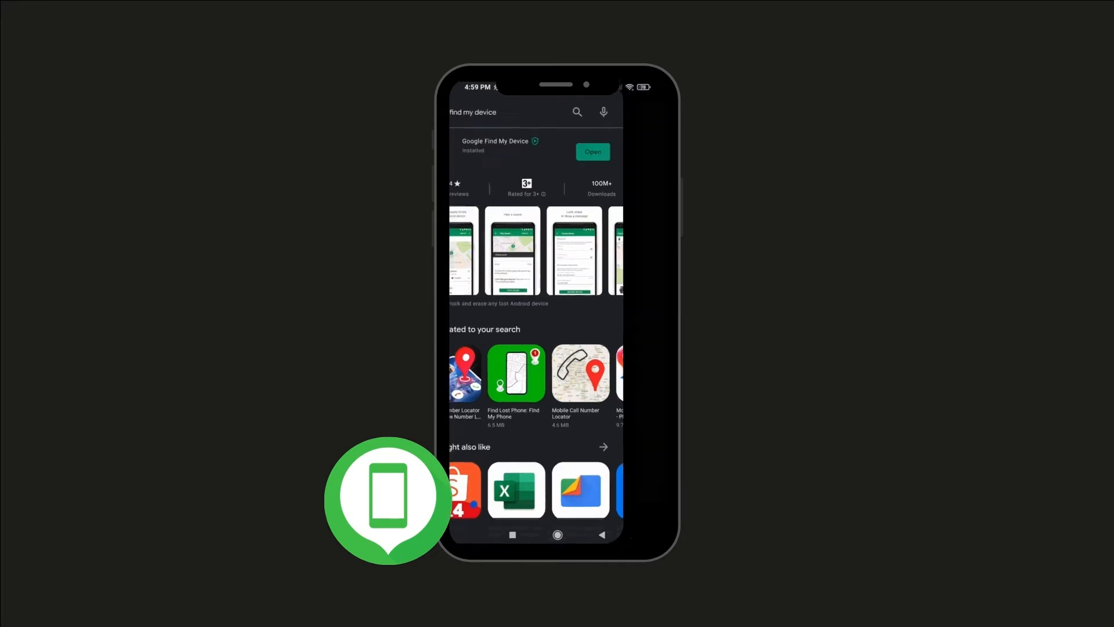
left_click(593, 151)
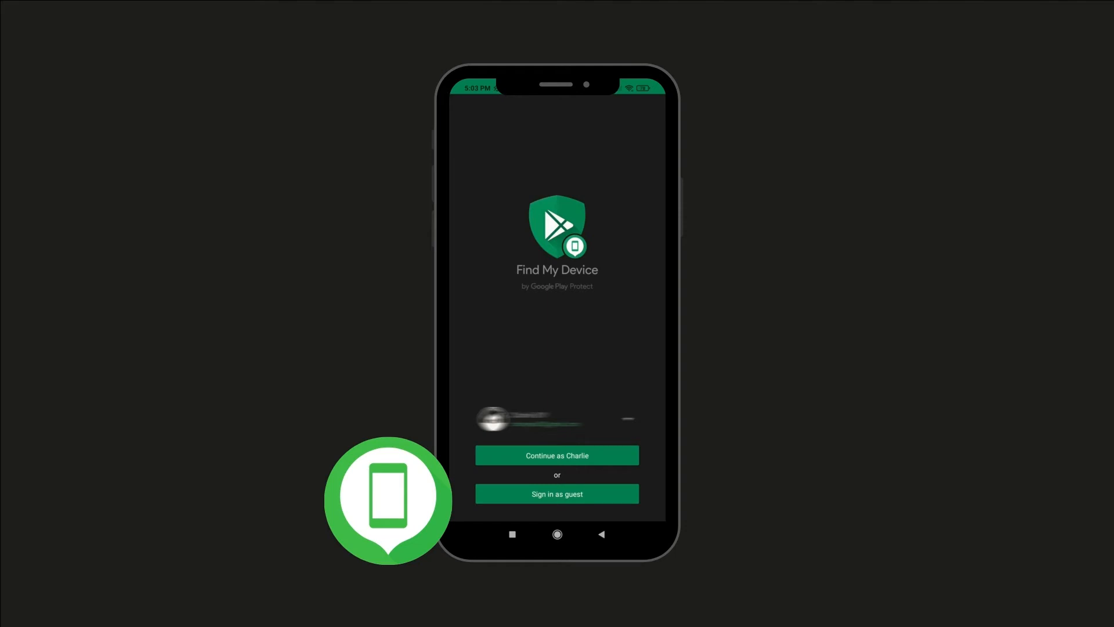
Step: Continue as the phone's Google account and allow location only while using the app
left_click(555, 455)
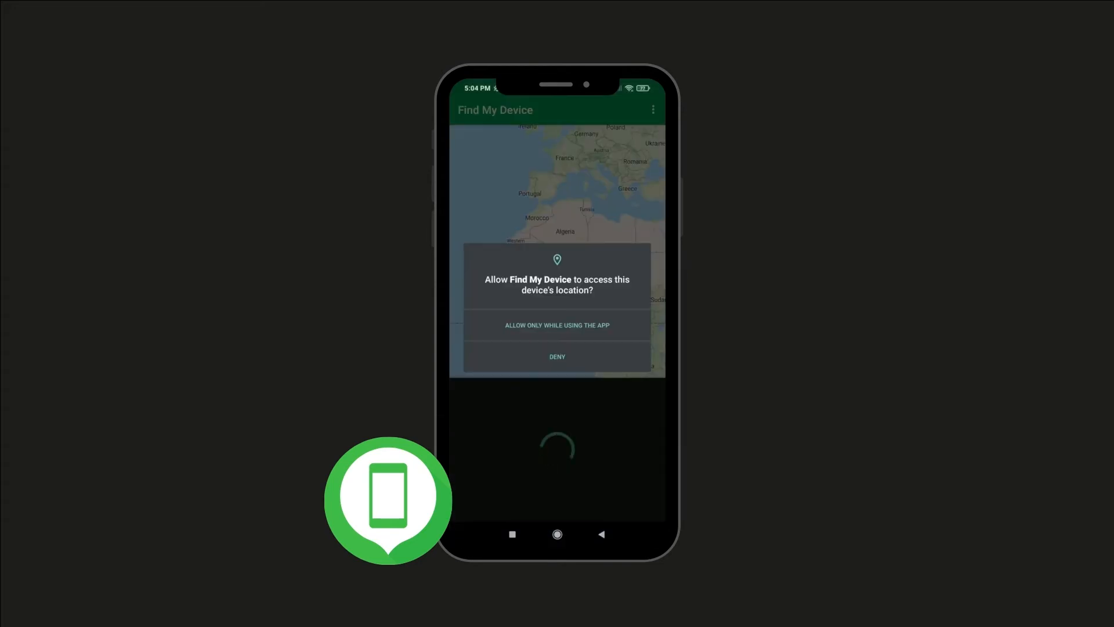
left_click(557, 325)
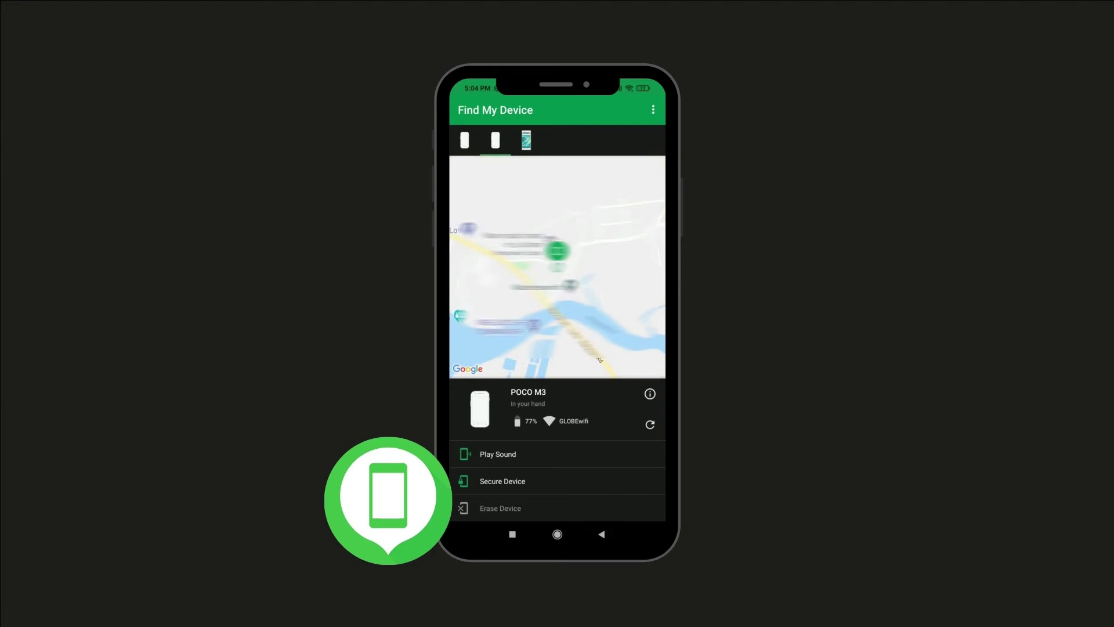
left_click(497, 454)
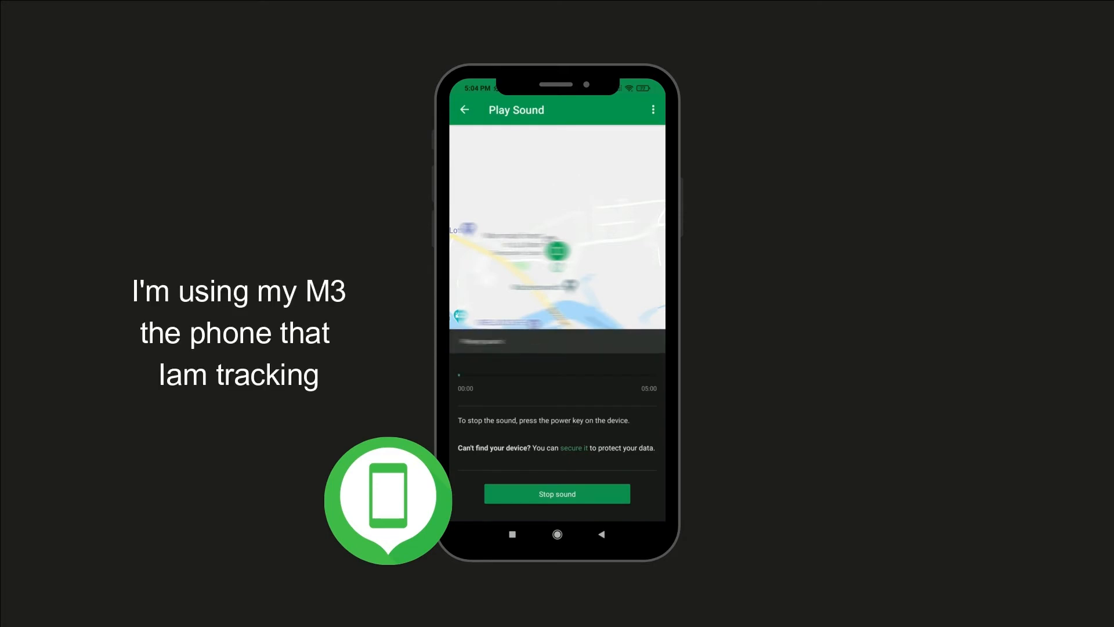
left_click(556, 493)
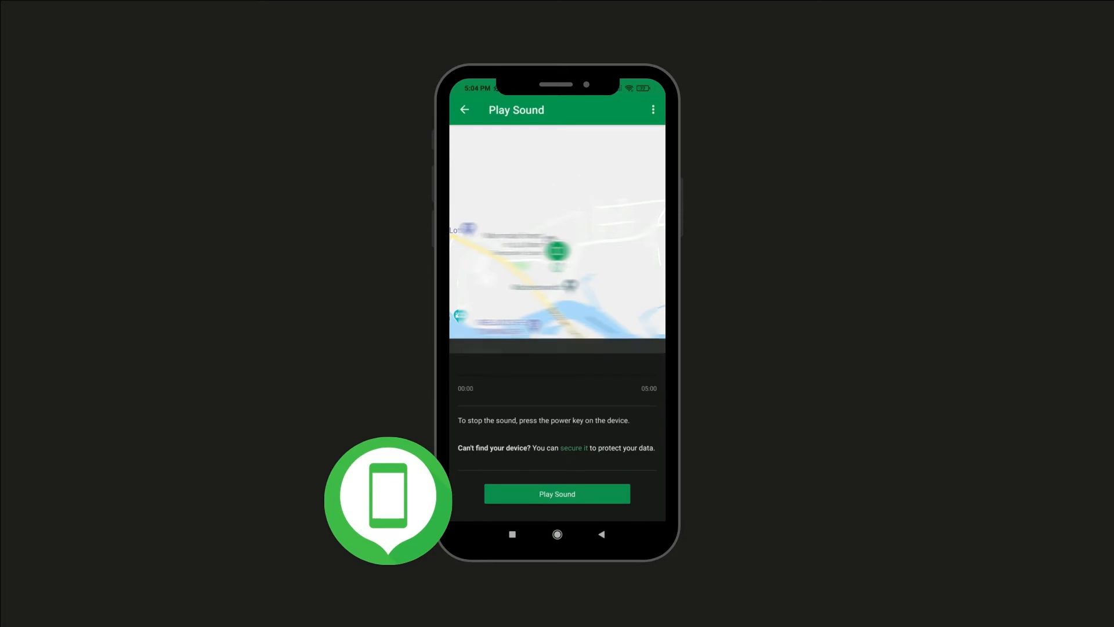
left_click(573, 448)
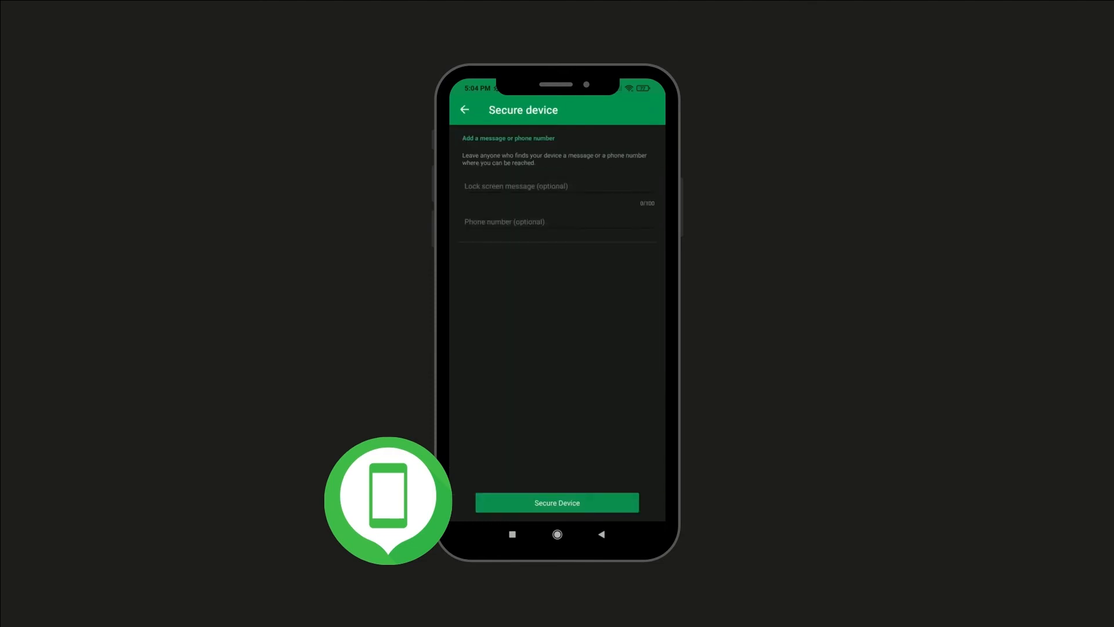
left_click(464, 109)
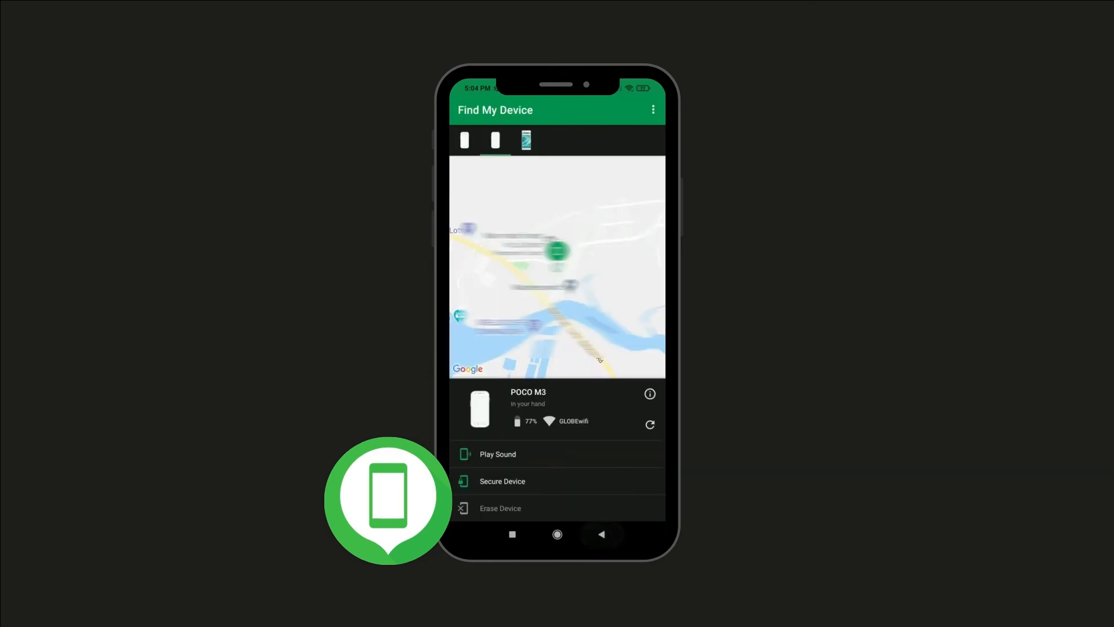